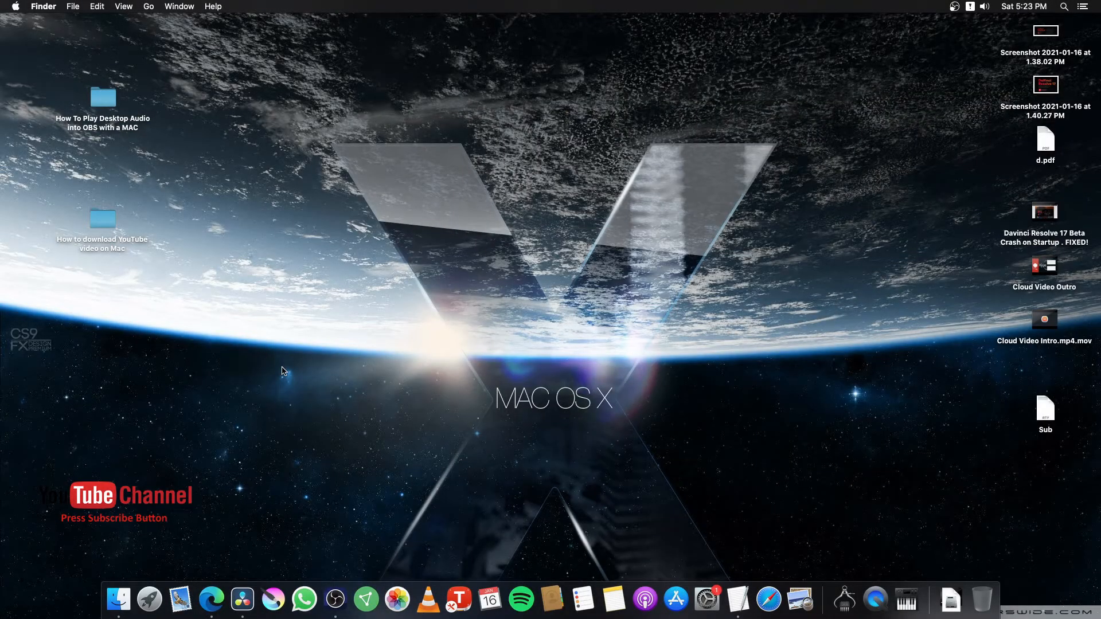
mouse_move(788, 507)
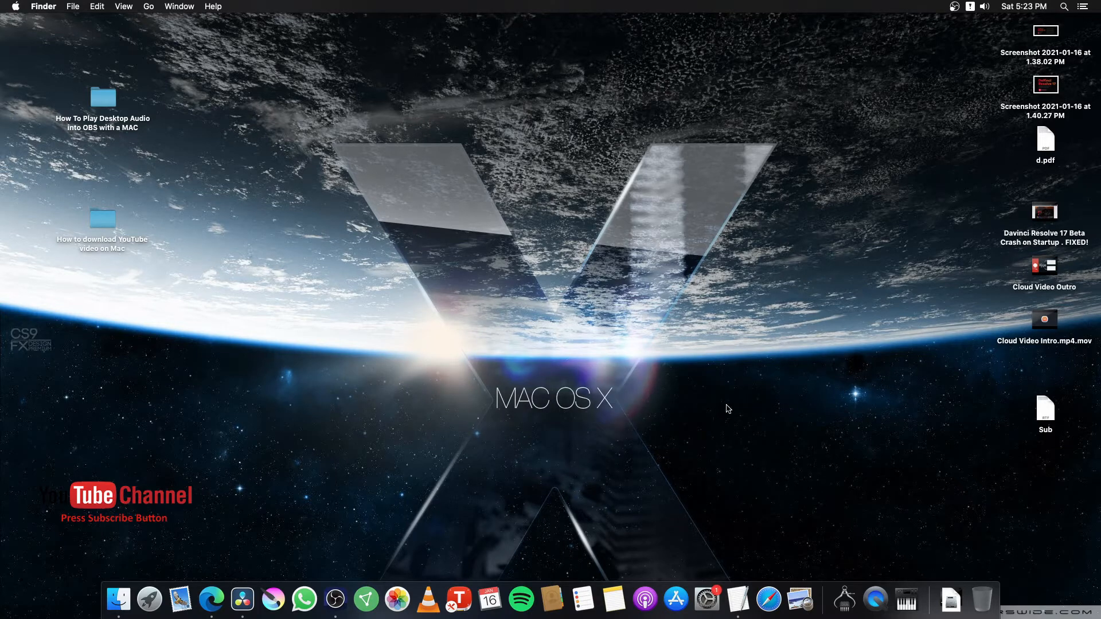
mouse_move(347, 562)
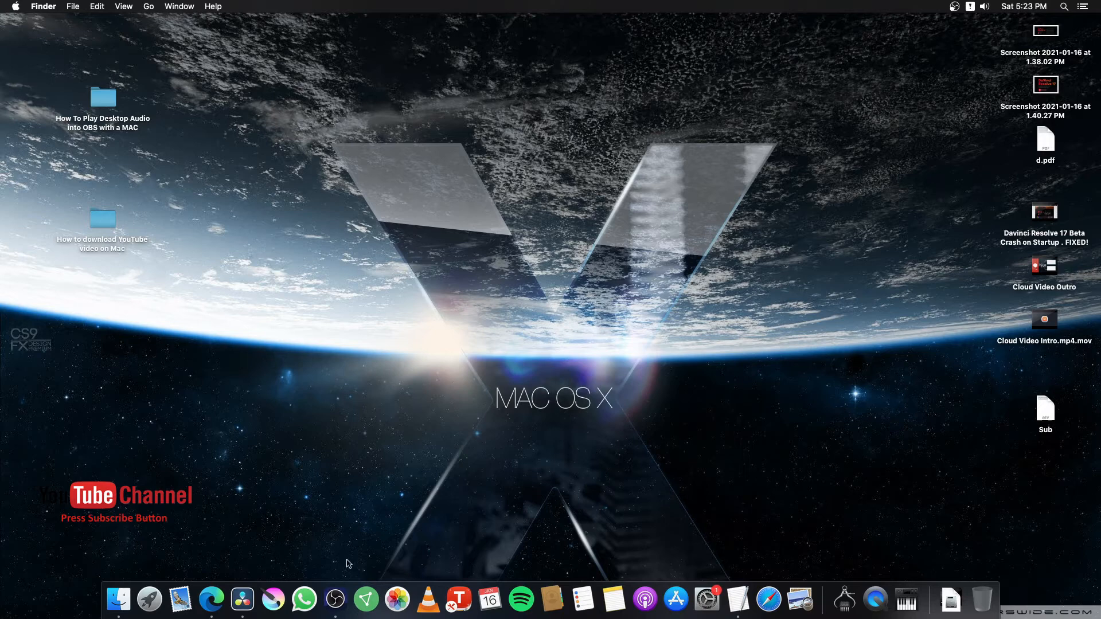
mouse_move(602, 494)
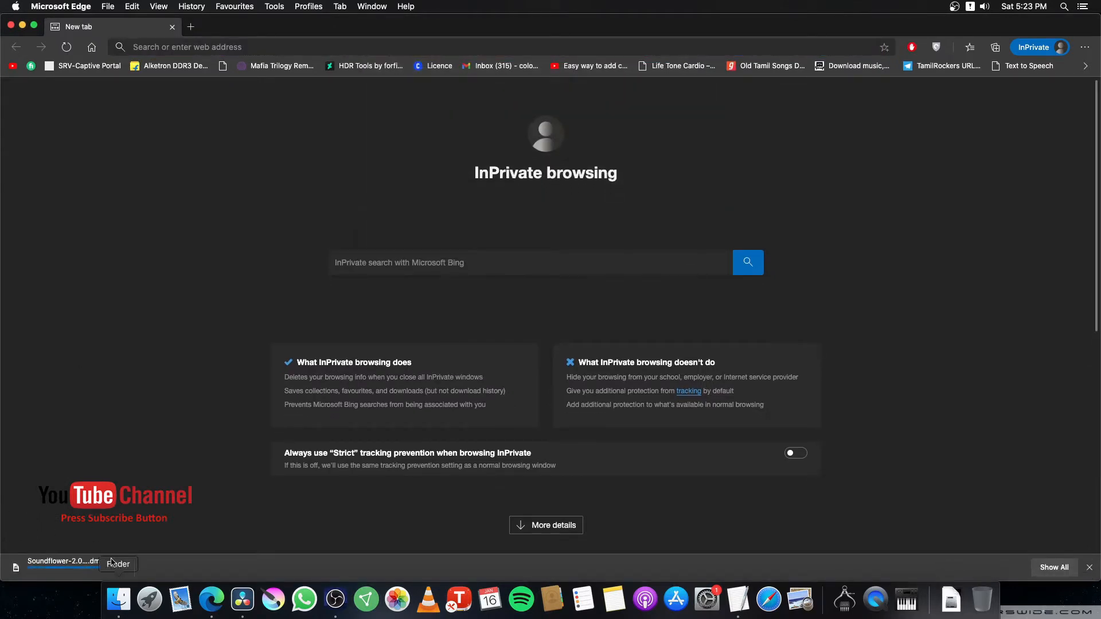
- Mount the downloaded Soundflower-2.0b2 disk image, then close its Finder window
click(63, 565)
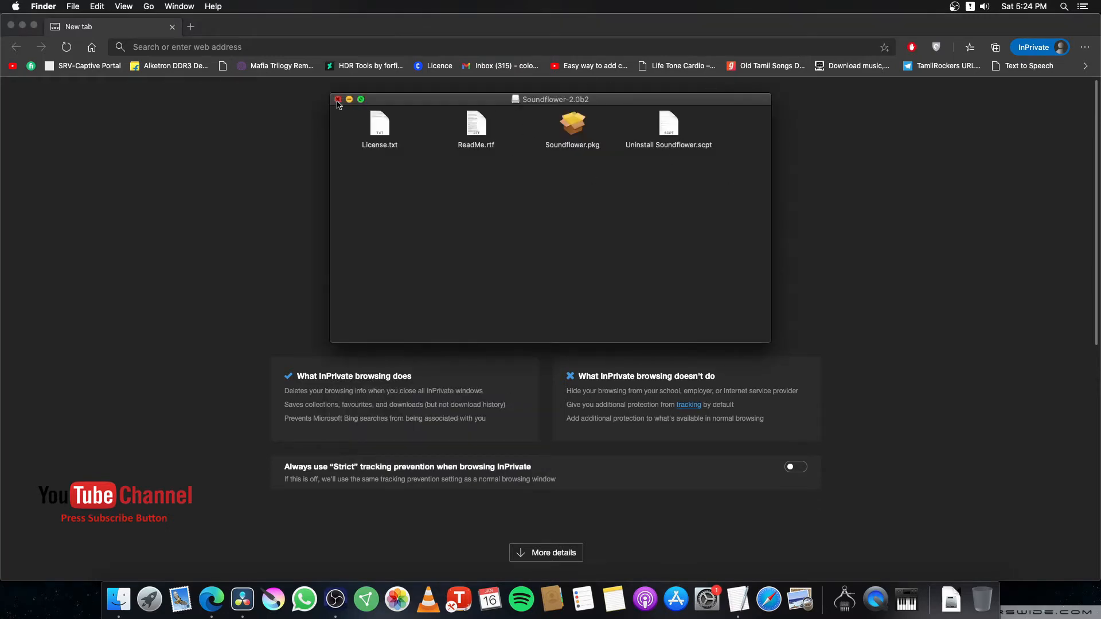
click(337, 99)
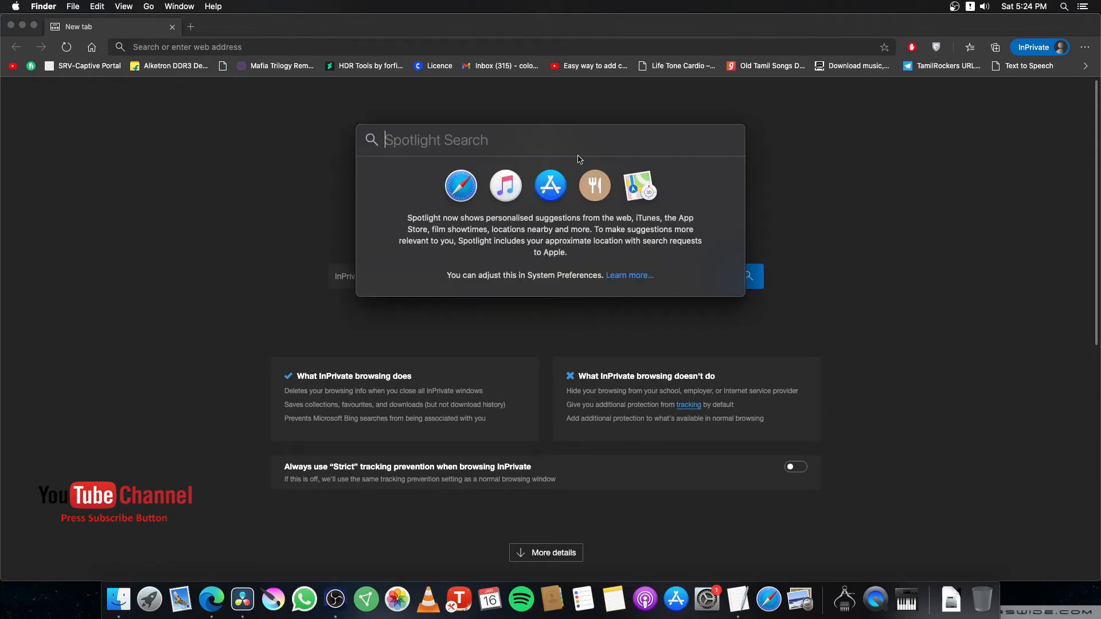
mouse_move(574, 142)
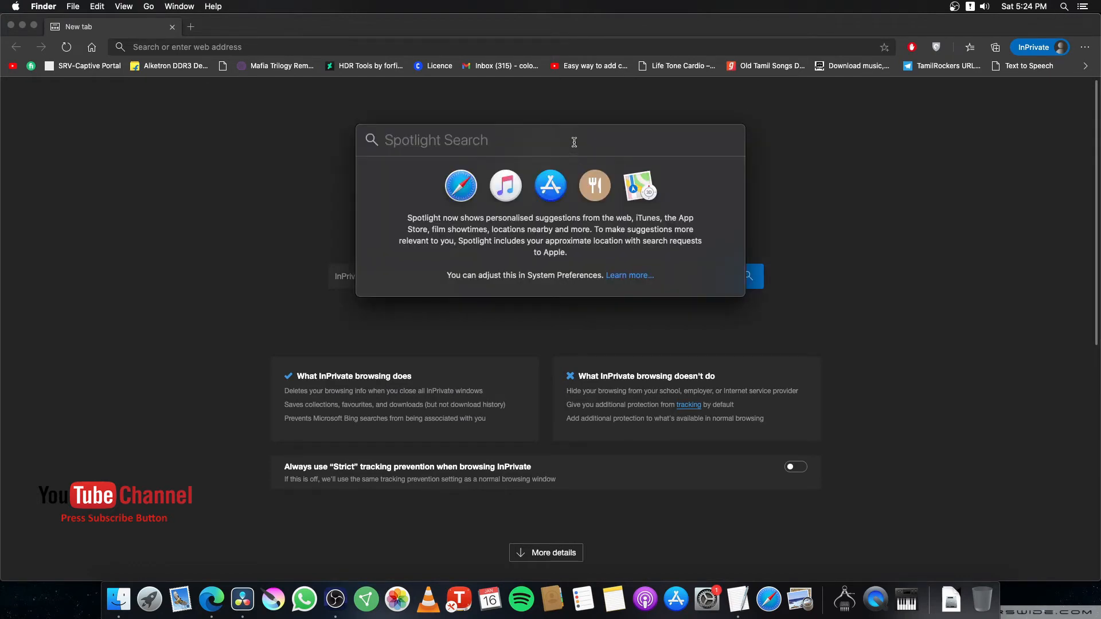
- Launch Audio MIDI Setup by searching 'audio' in Spotlight
text(audio)
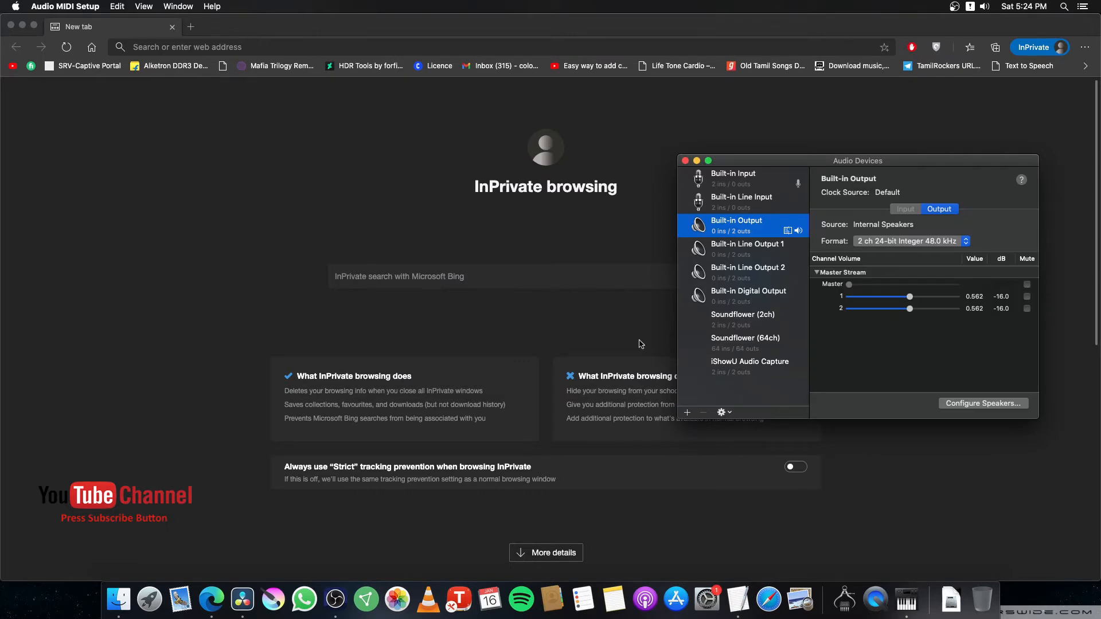
mouse_move(682, 409)
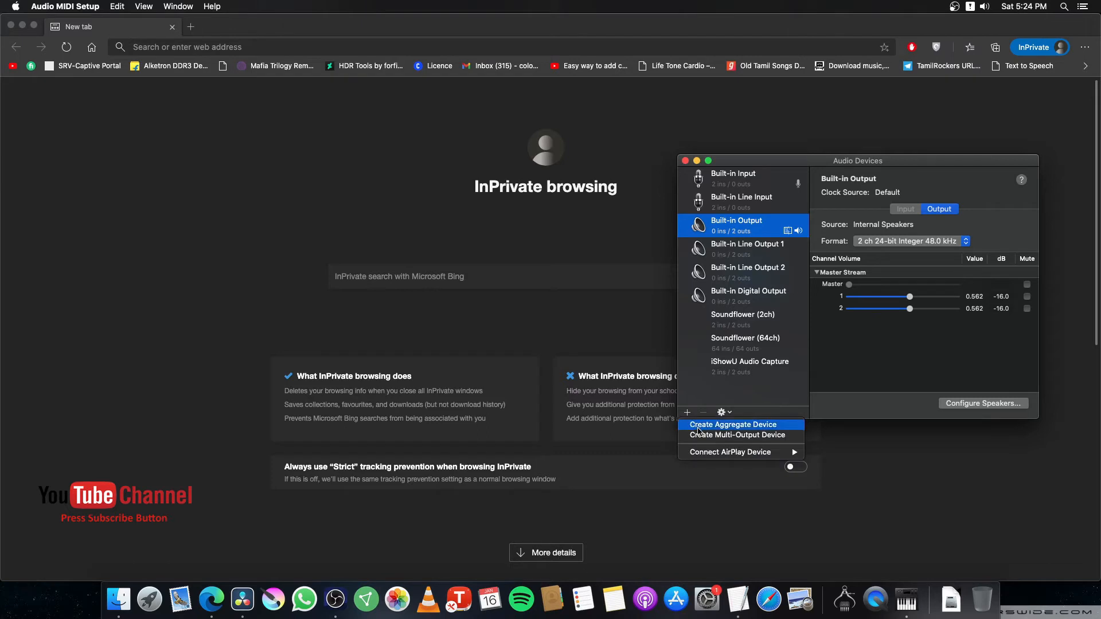
- Create a Multi-Output Device using Built-in Output plus Soundflower (2ch)
click(739, 434)
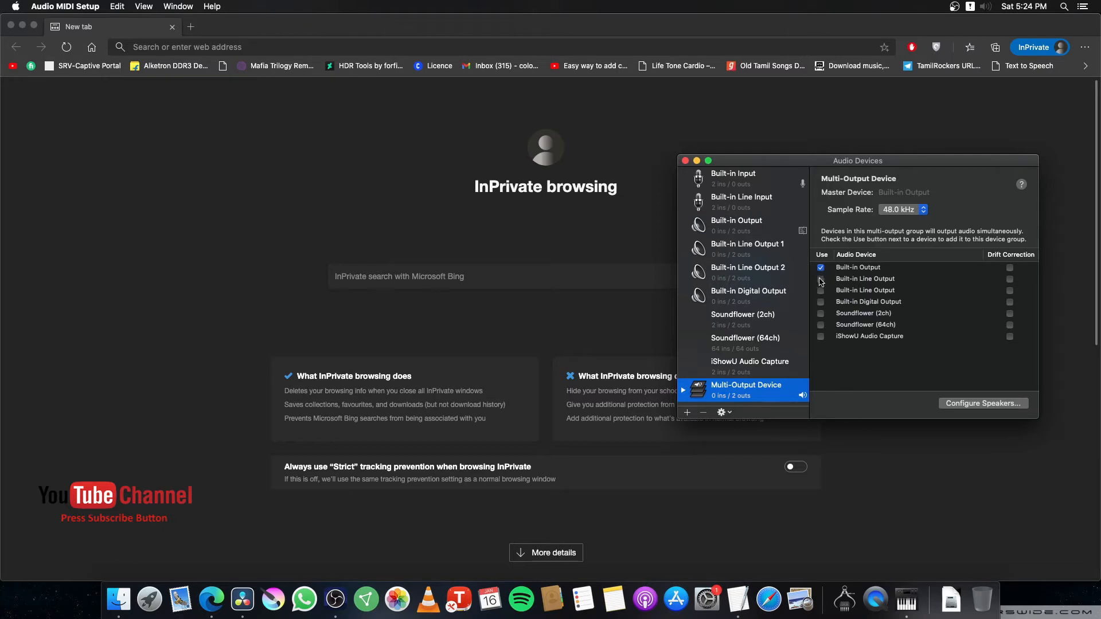
click(820, 313)
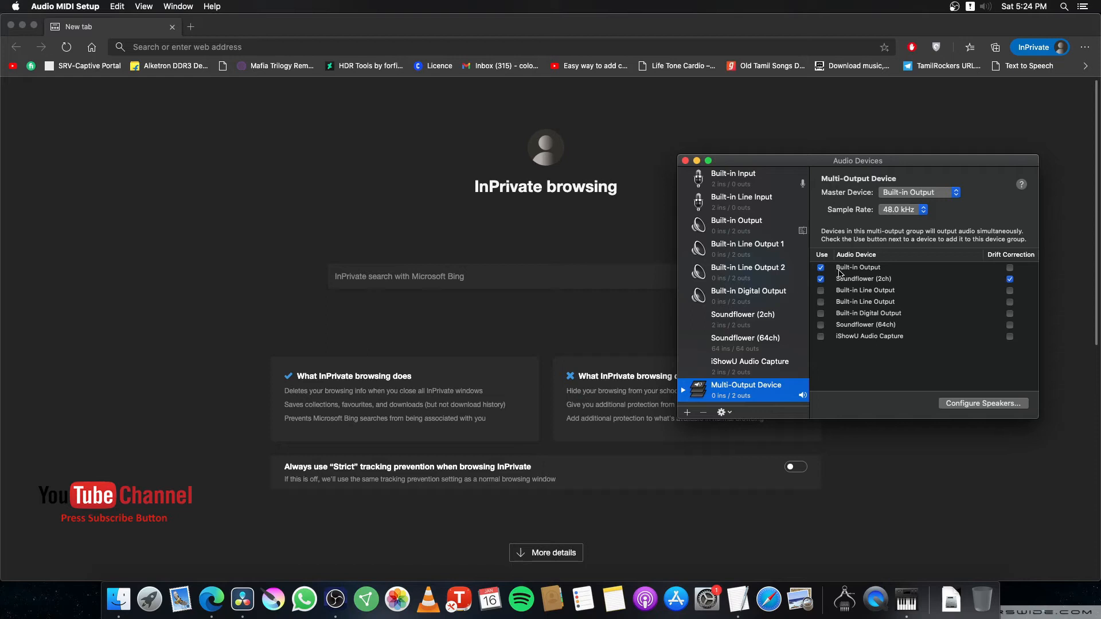
mouse_move(920, 286)
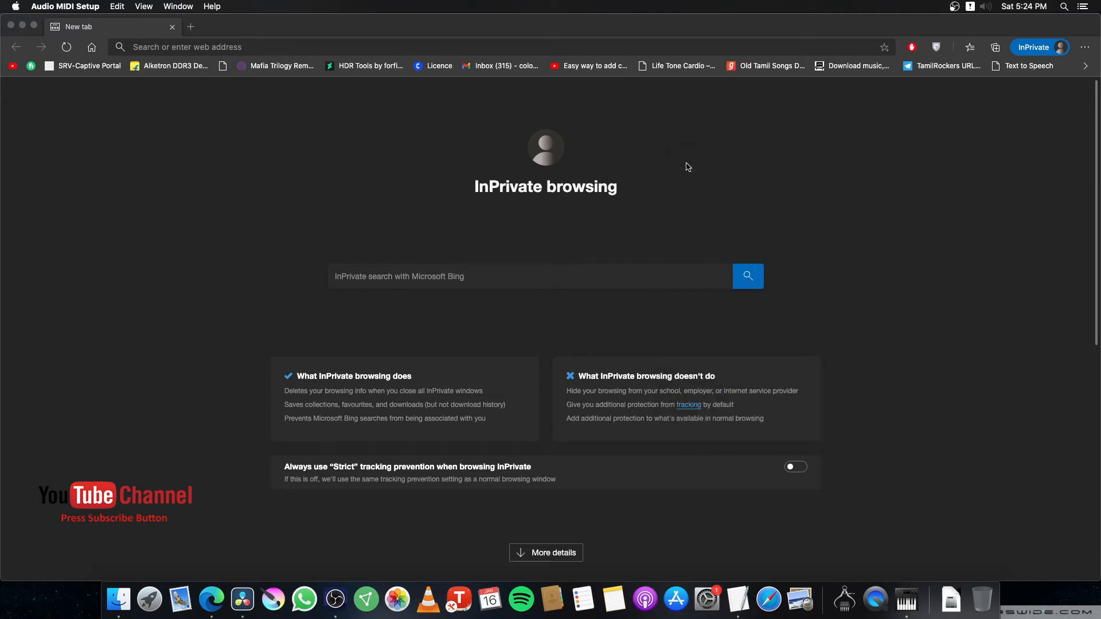
- Choose Multi-Output Device as the sound output from the menu-bar volume menu, then bring OBS forward
click(984, 6)
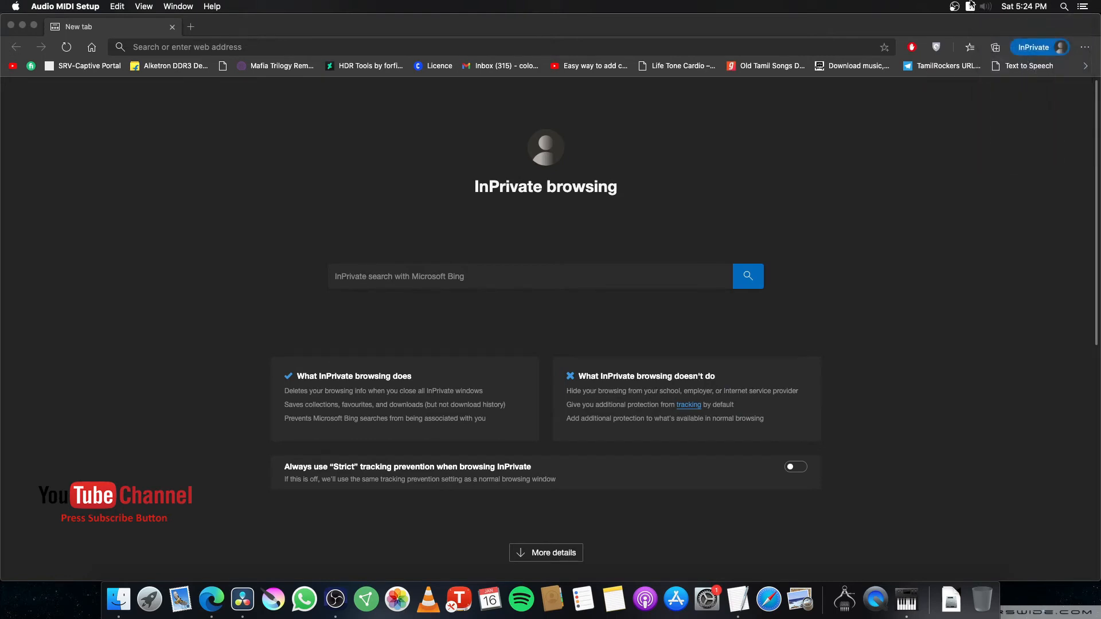
click(980, 6)
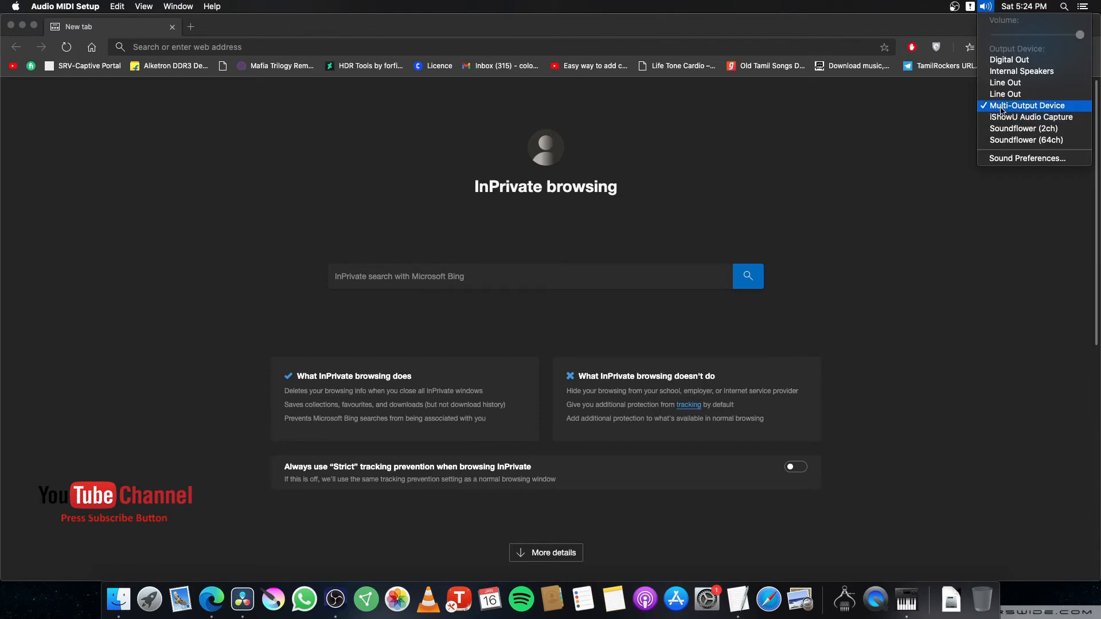
mouse_move(913, 145)
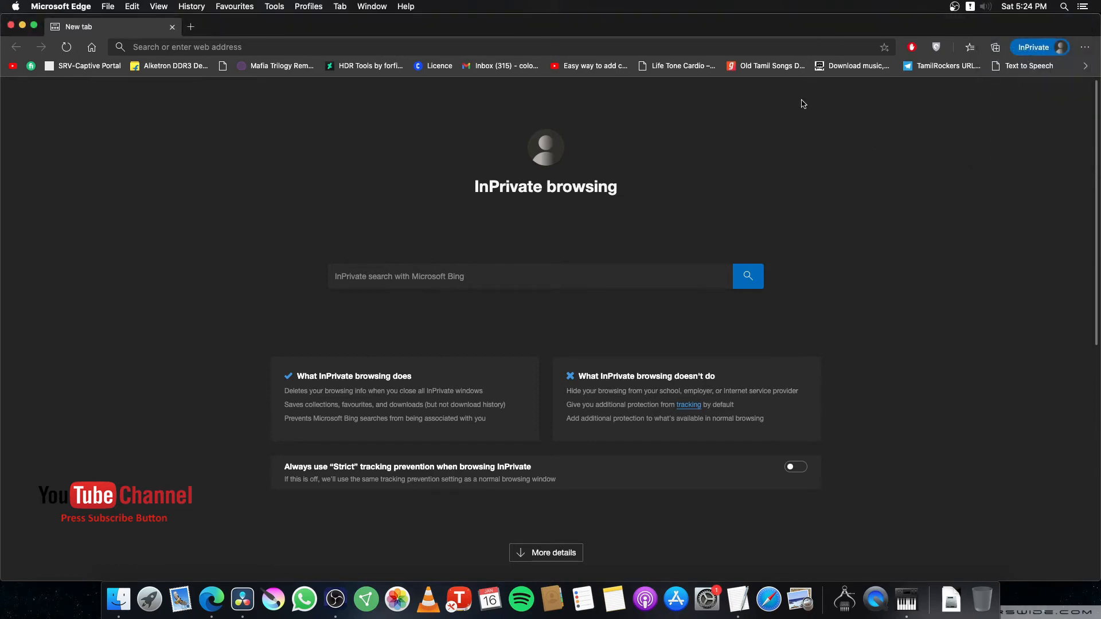
click(335, 600)
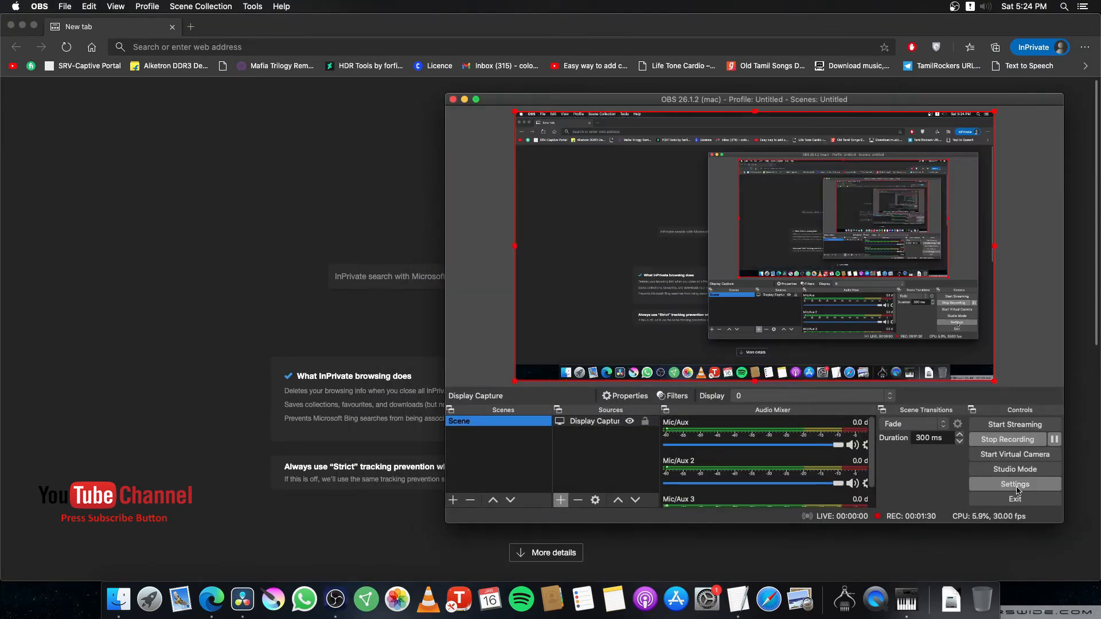
- In OBS Audio settings, set Desktop Audio to Soundflower (2ch) and confirm with OK
click(1014, 484)
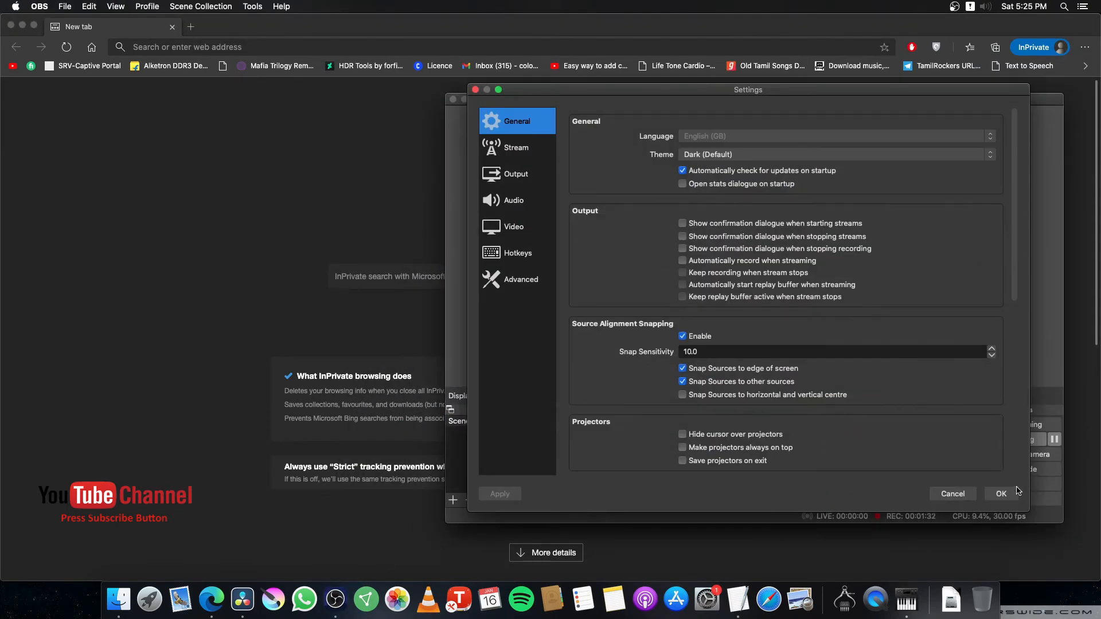
click(513, 201)
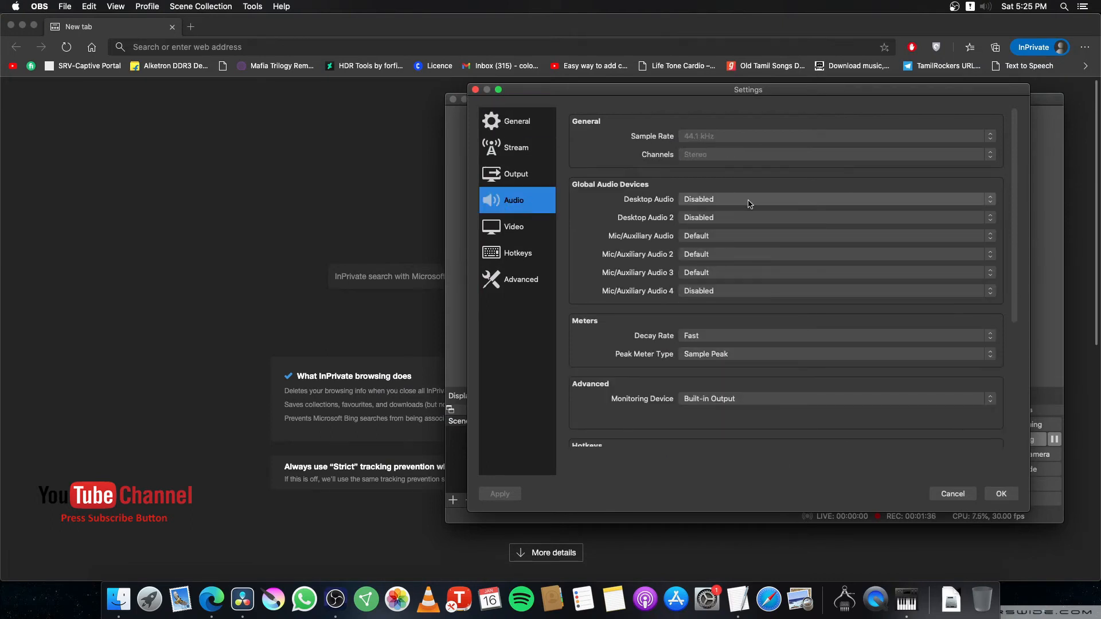
click(836, 199)
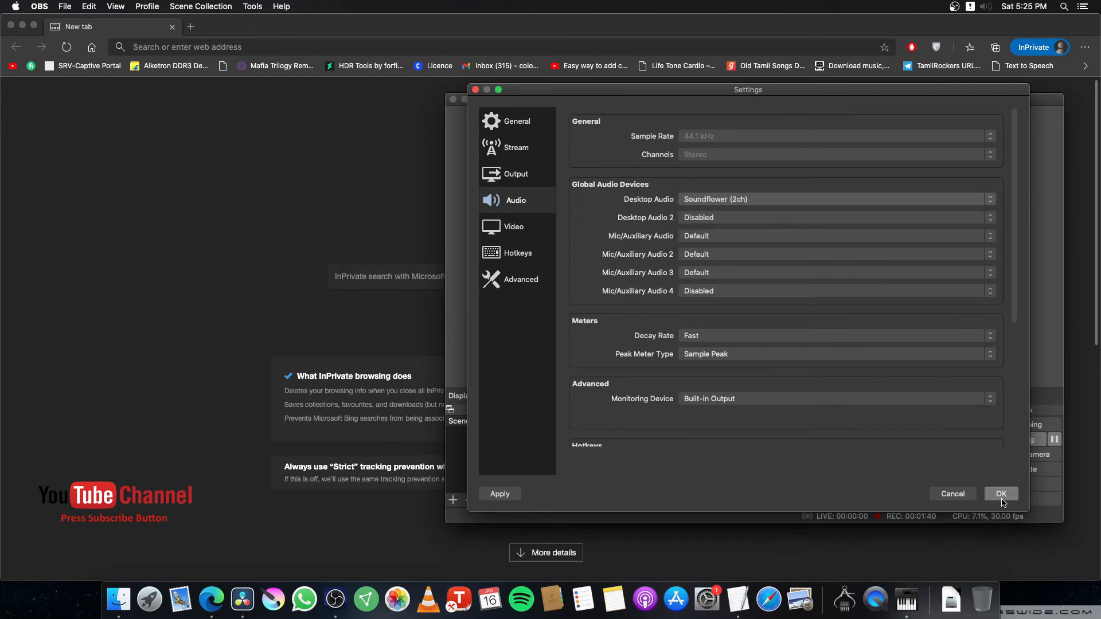
click(1001, 494)
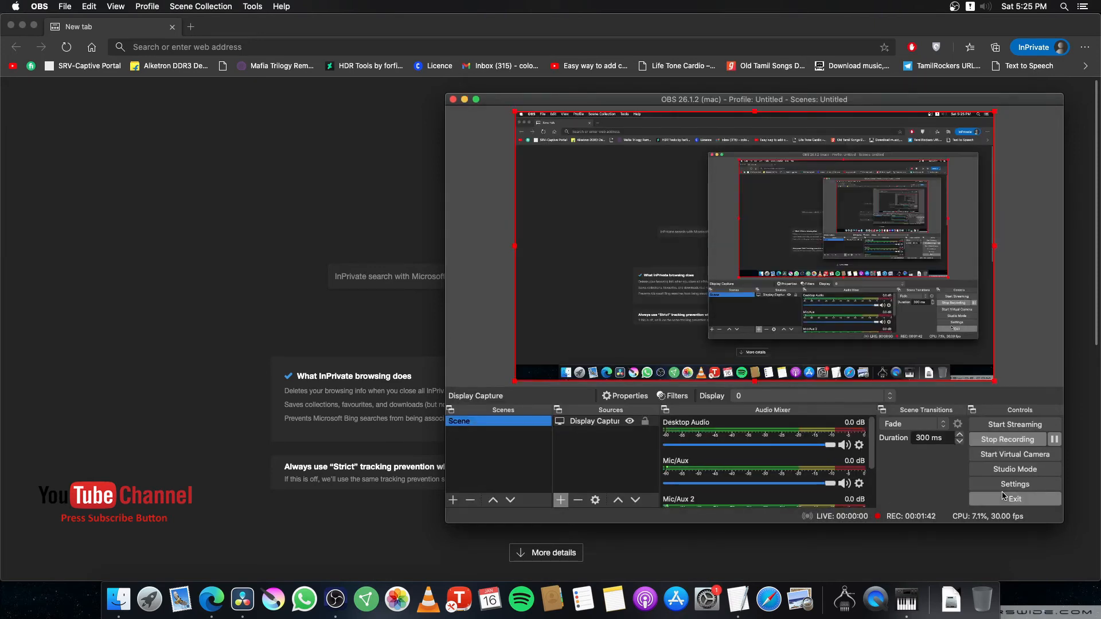